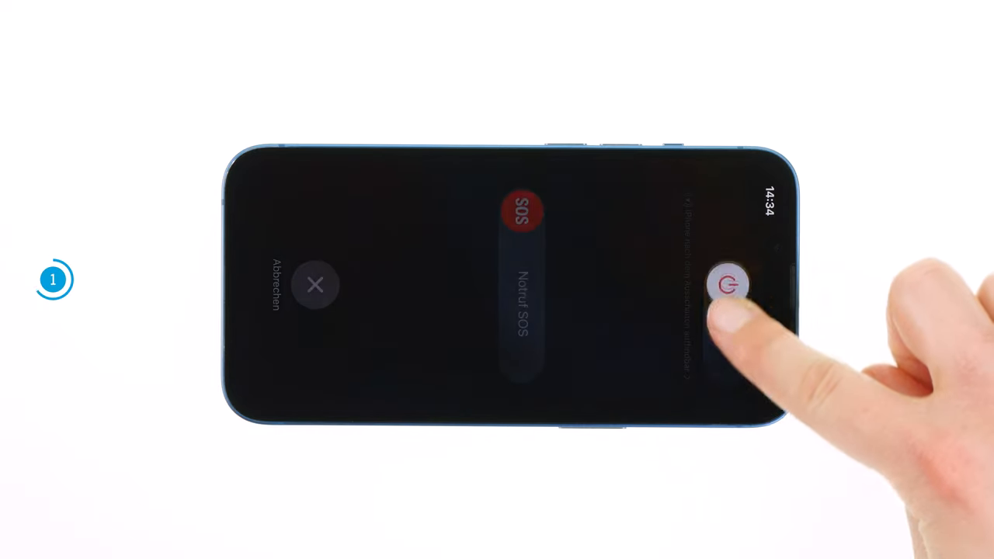
pyautogui.click(728, 283)
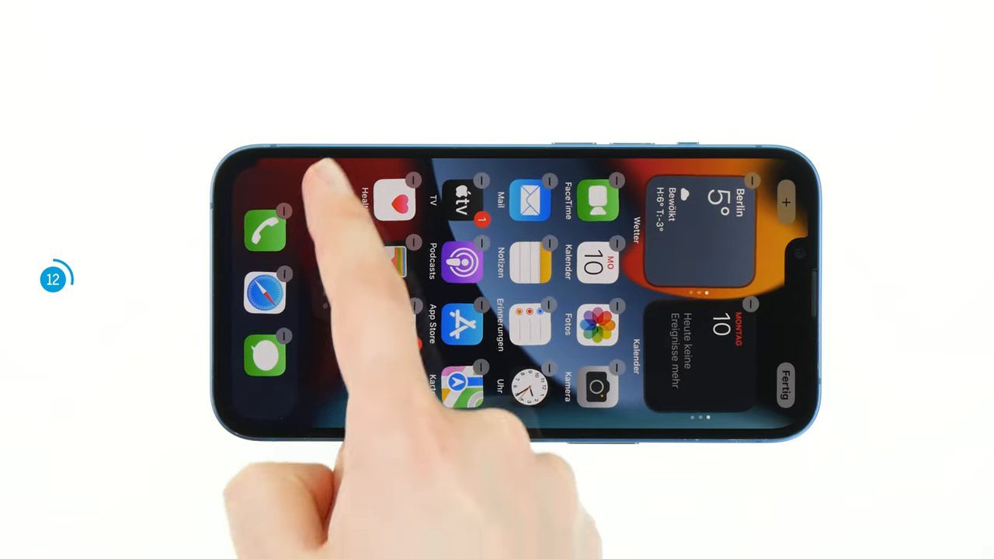
pyautogui.hscroll(-3)
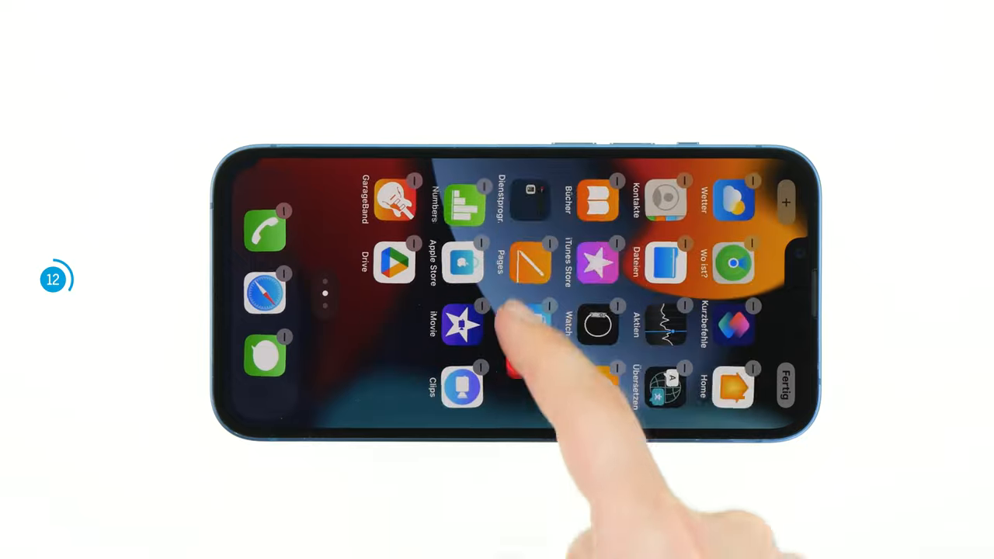